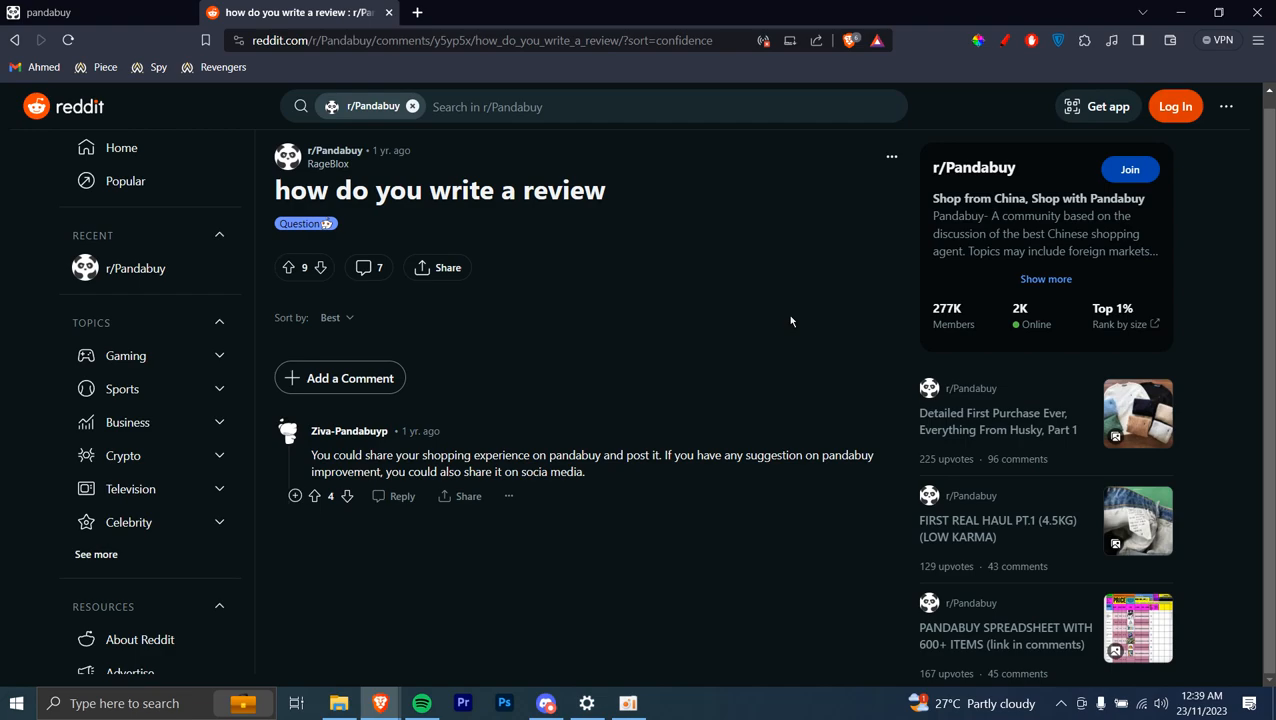
pyautogui.moveTo(385, 237)
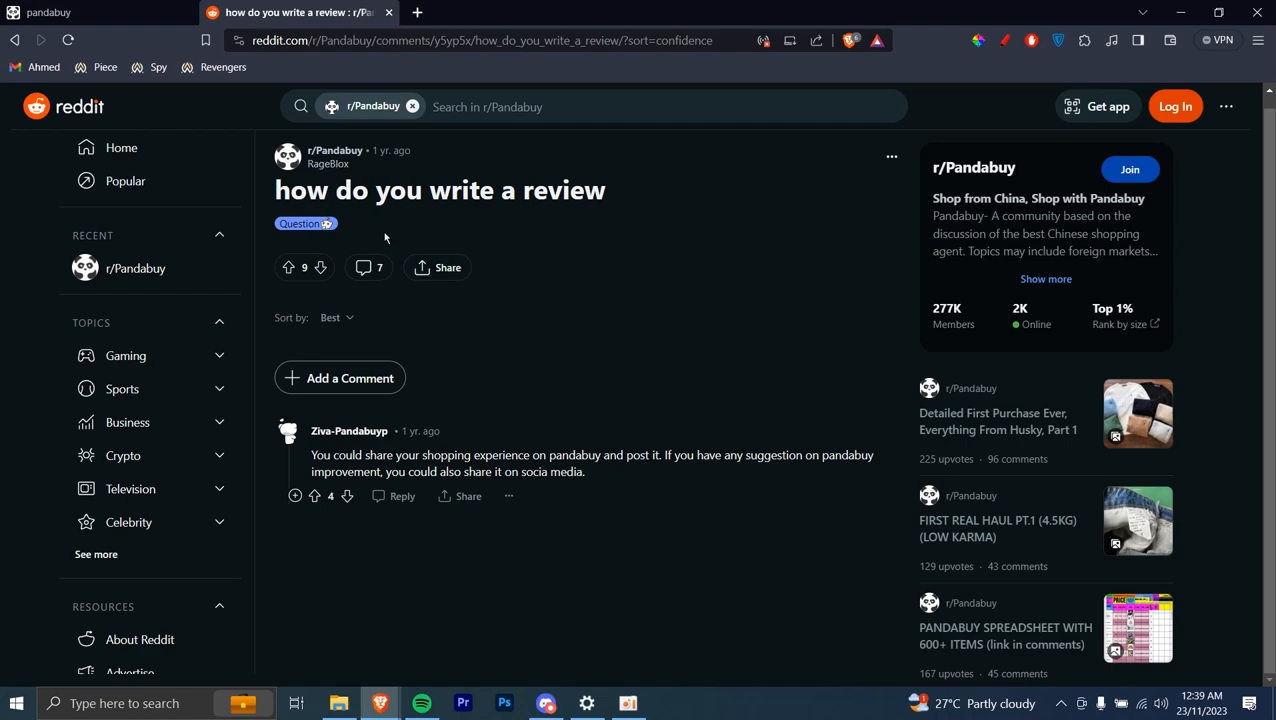
pyautogui.moveTo(325, 192)
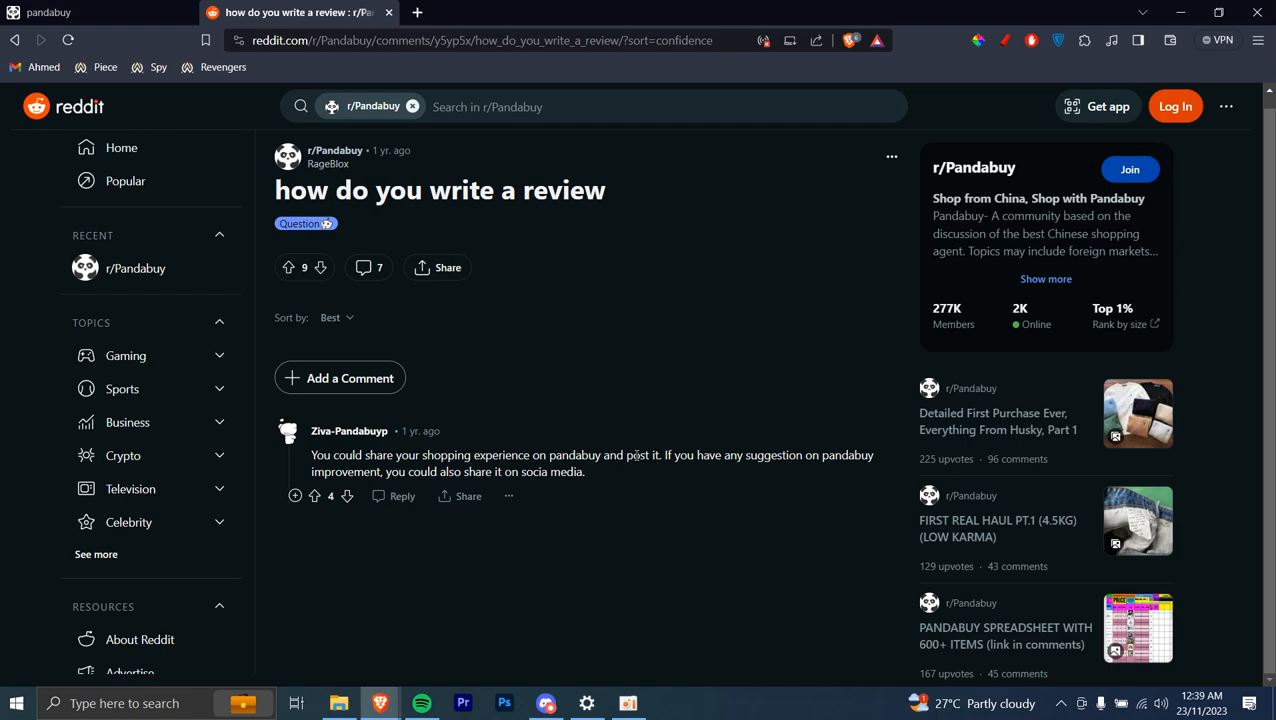
pyautogui.moveTo(509, 497)
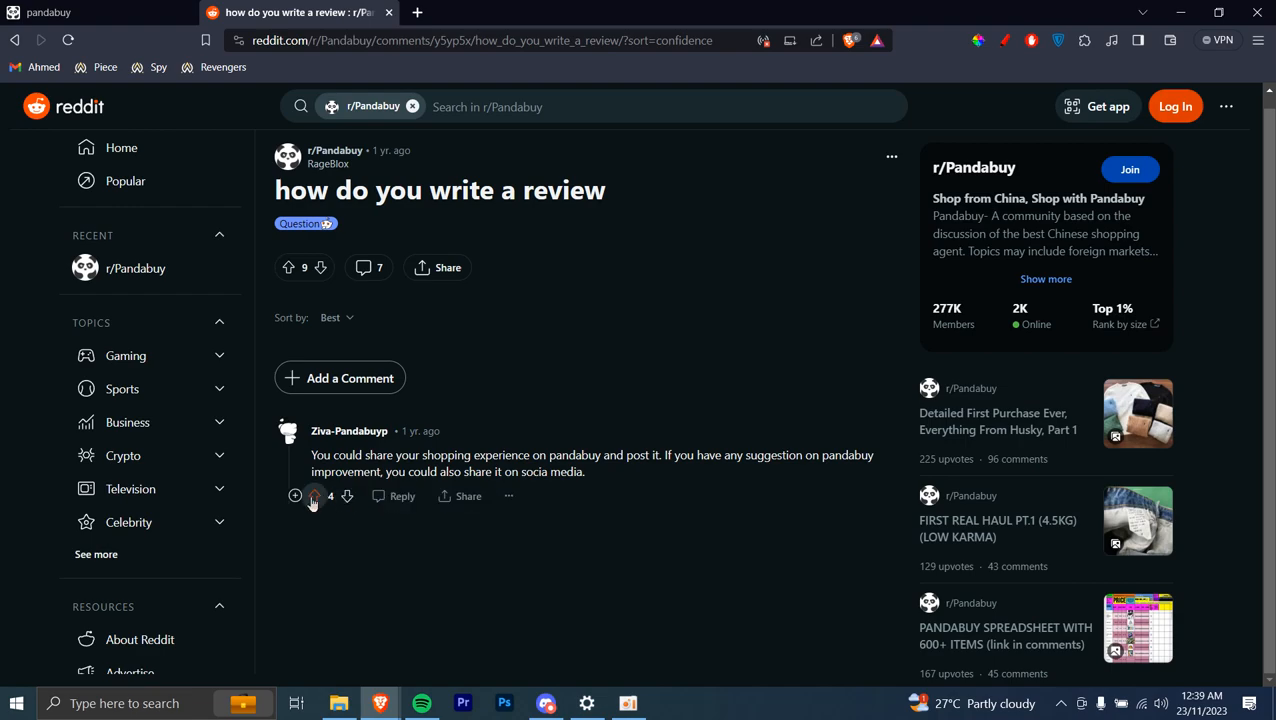
# - Expand the top comment's replies and scroll to the one about finding reviews
pyautogui.click(295, 495)
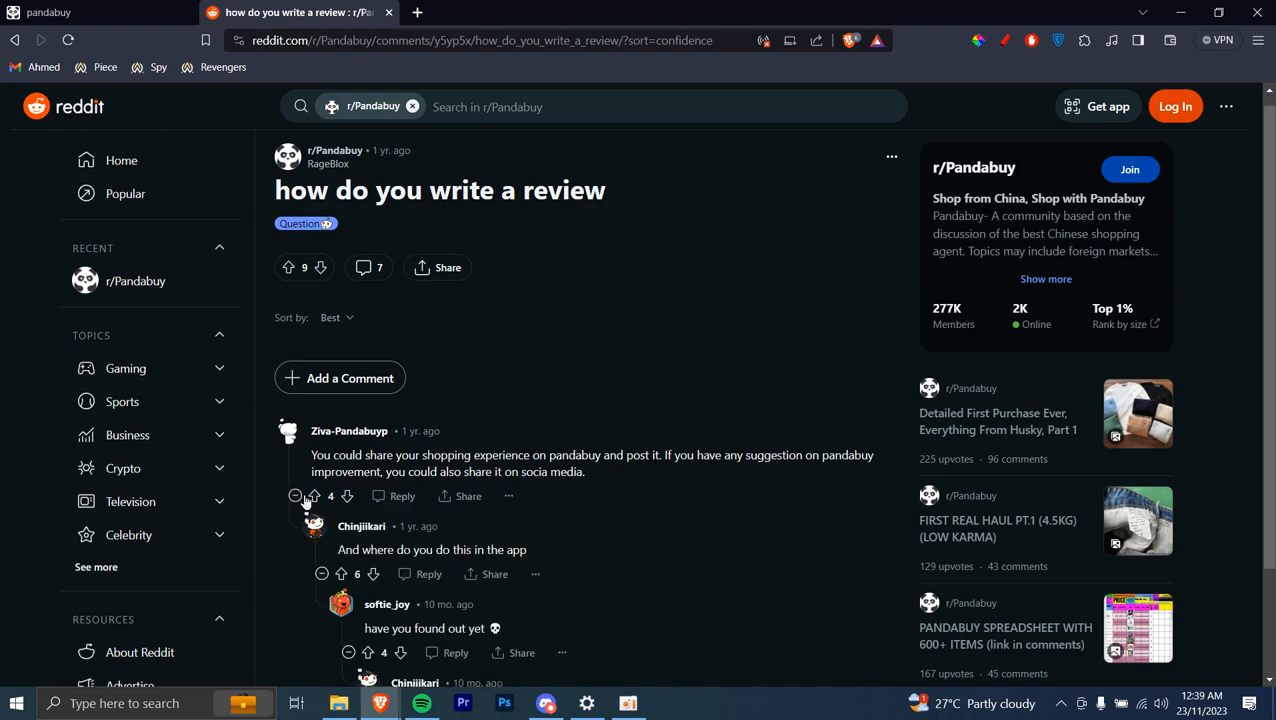
pyautogui.scroll(-3)
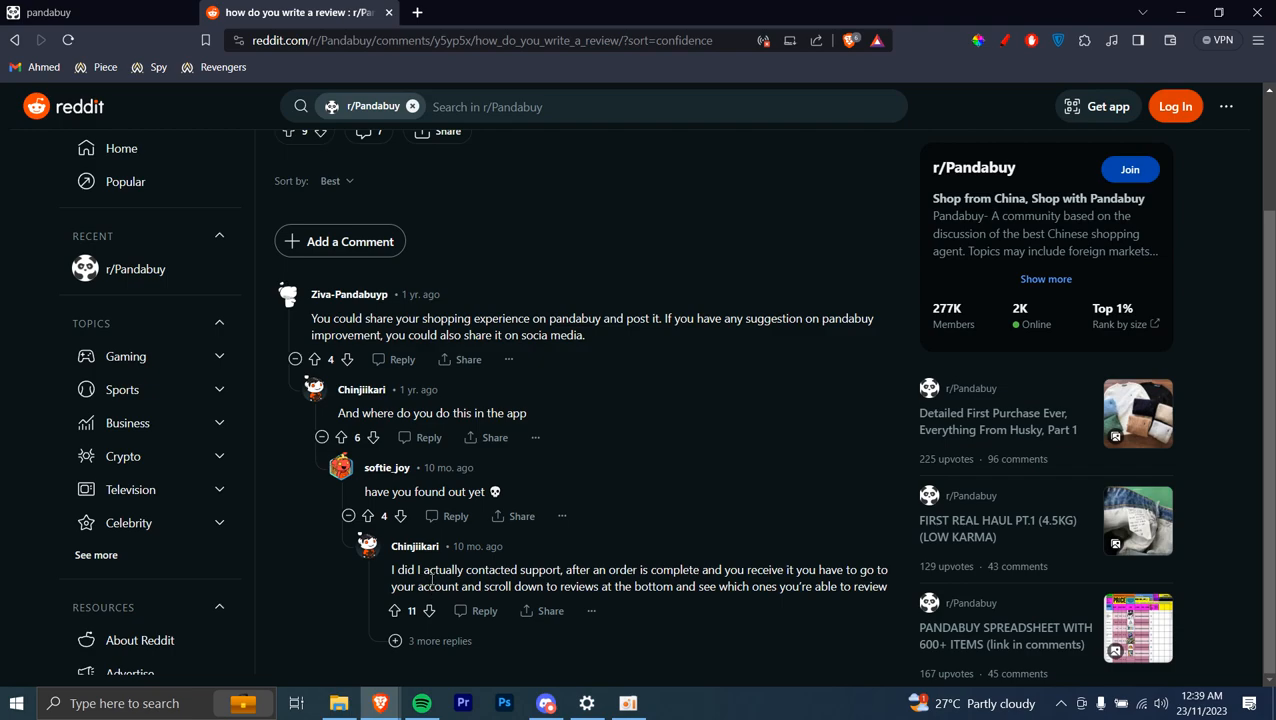
pyautogui.moveTo(685, 583)
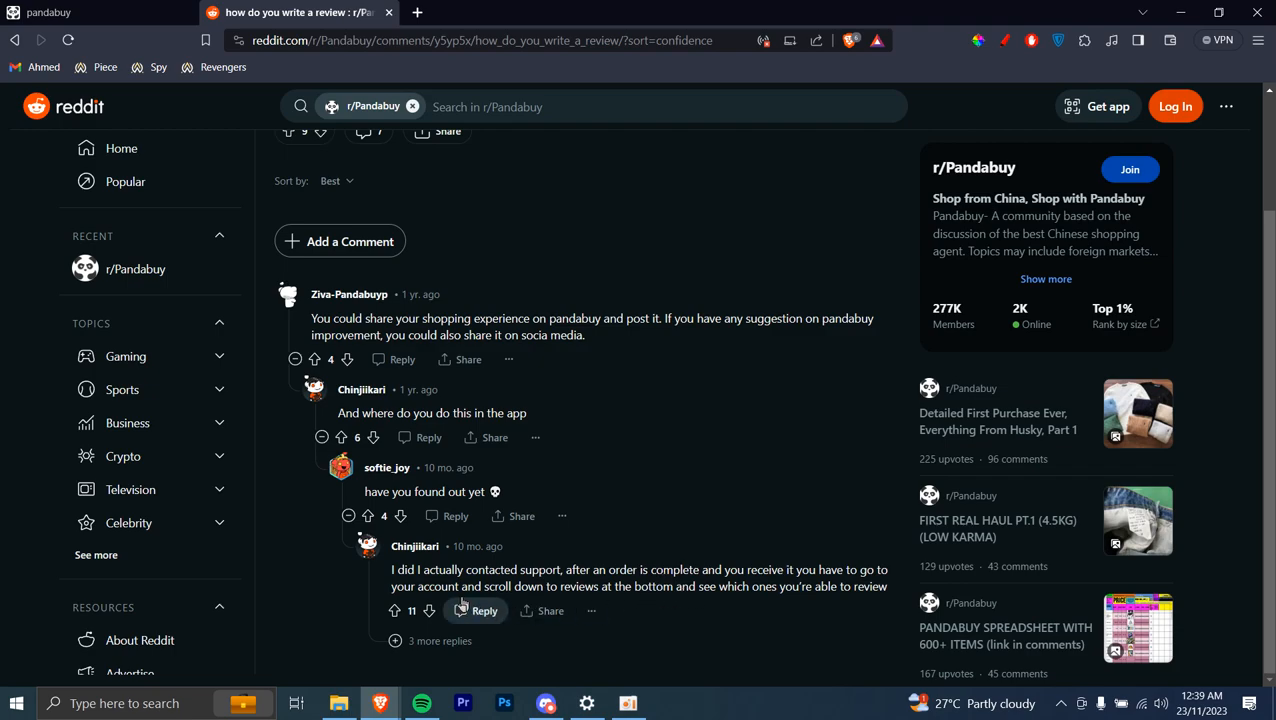
pyautogui.moveTo(586, 601)
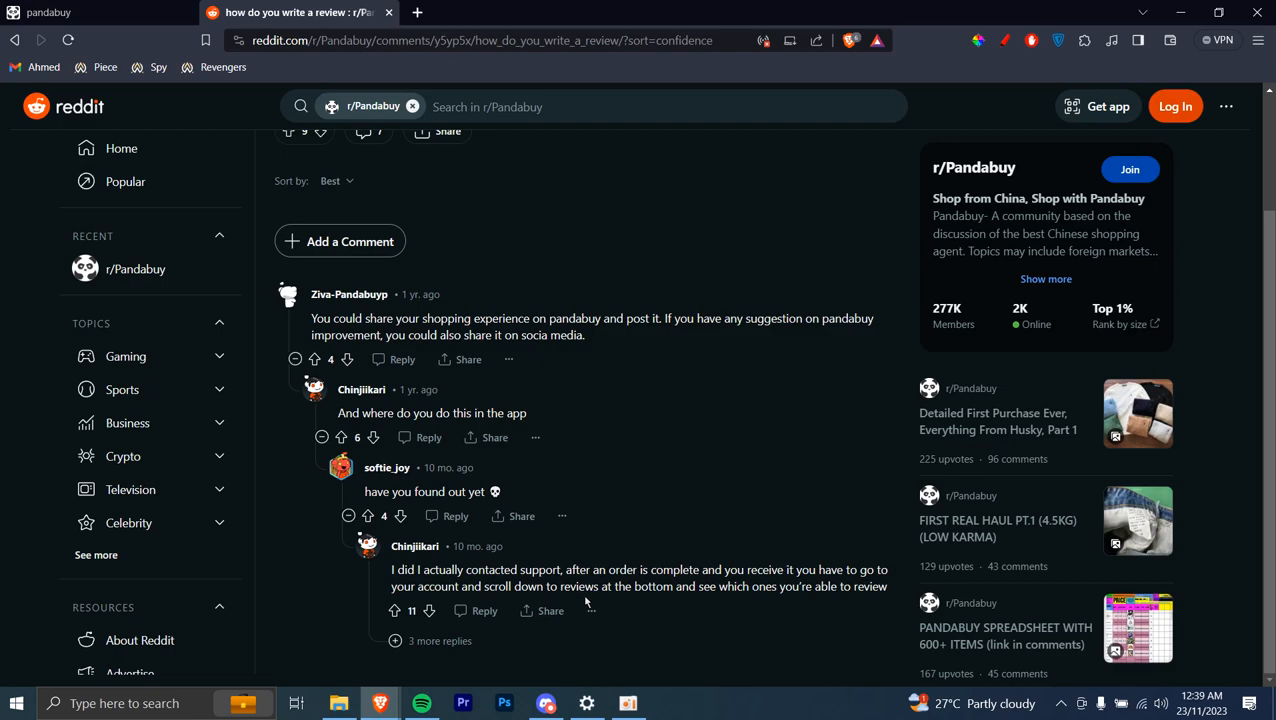
pyautogui.moveTo(695, 590)
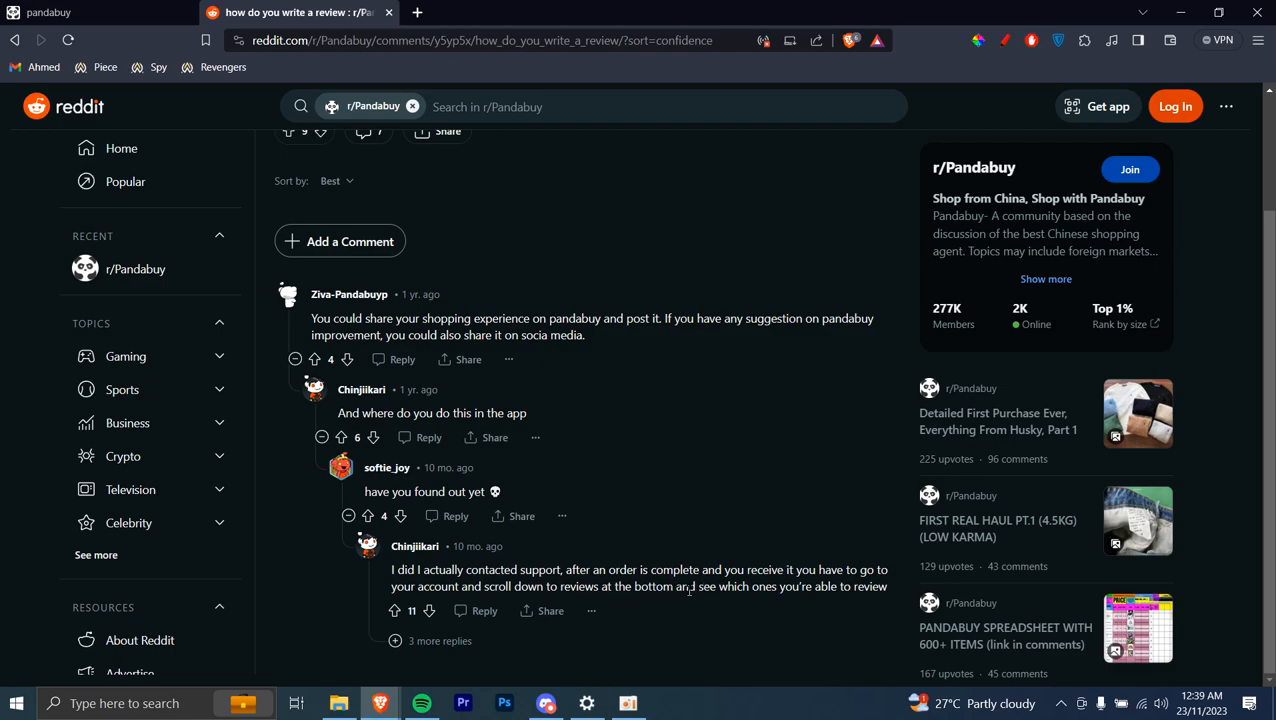
pyautogui.moveTo(285, 470)
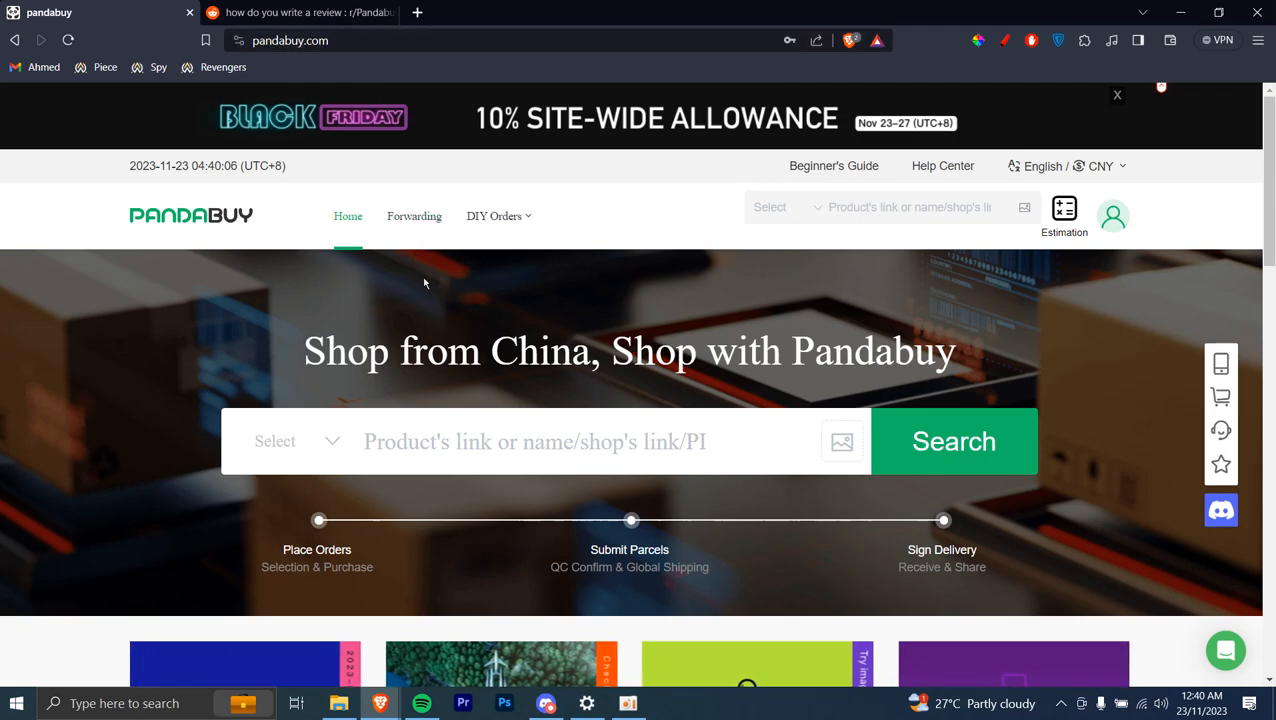
pyautogui.moveTo(454, 279)
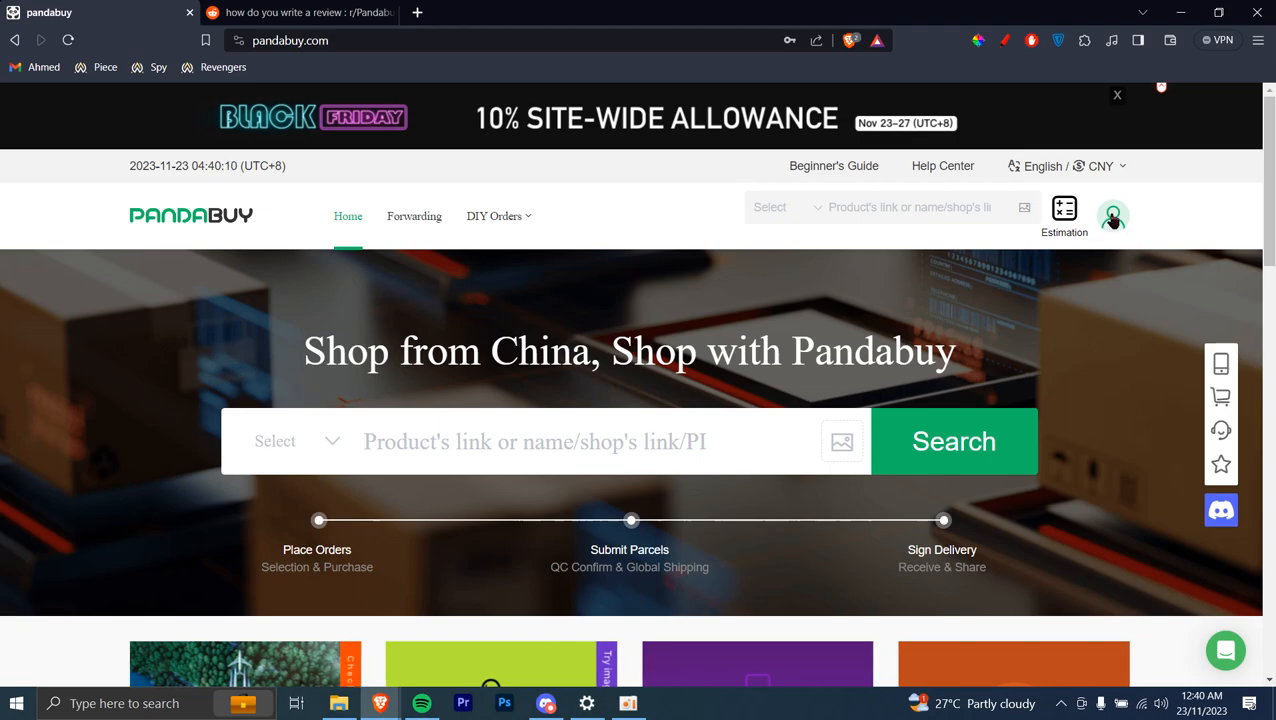
# - Open User Center from the Pandabuy profile dropdown
pyautogui.click(1113, 216)
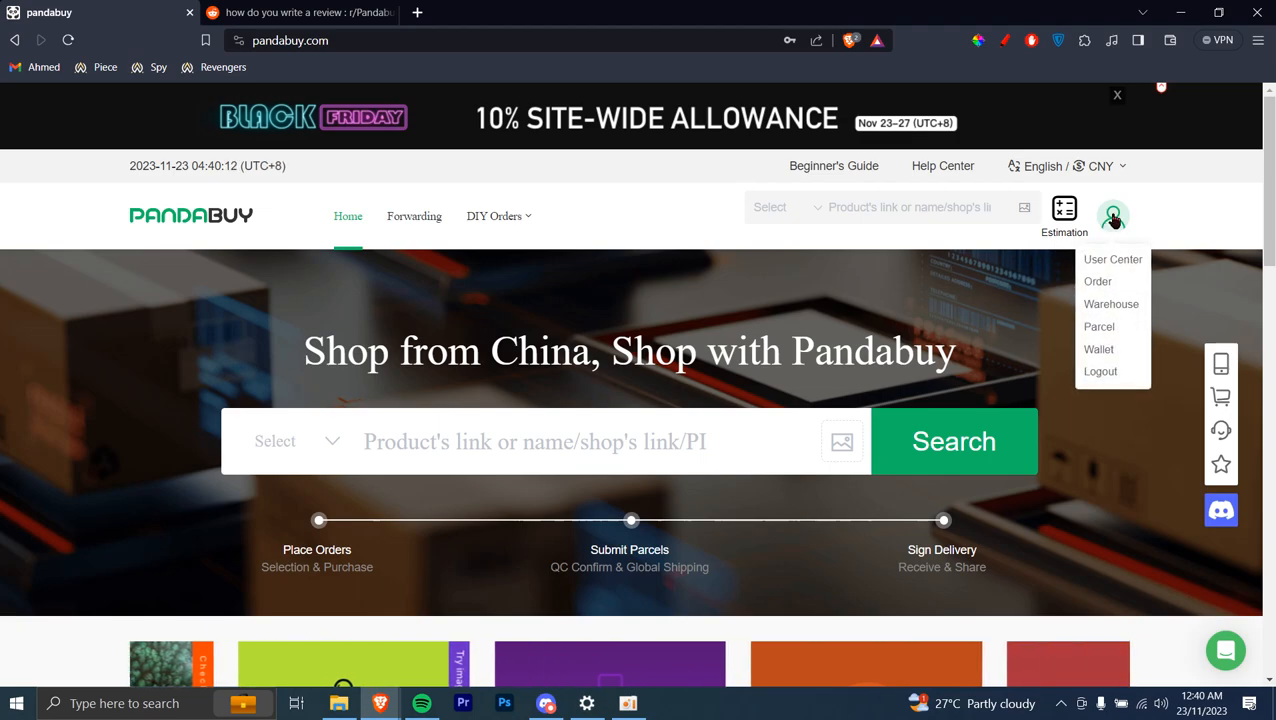
pyautogui.moveTo(1112, 259)
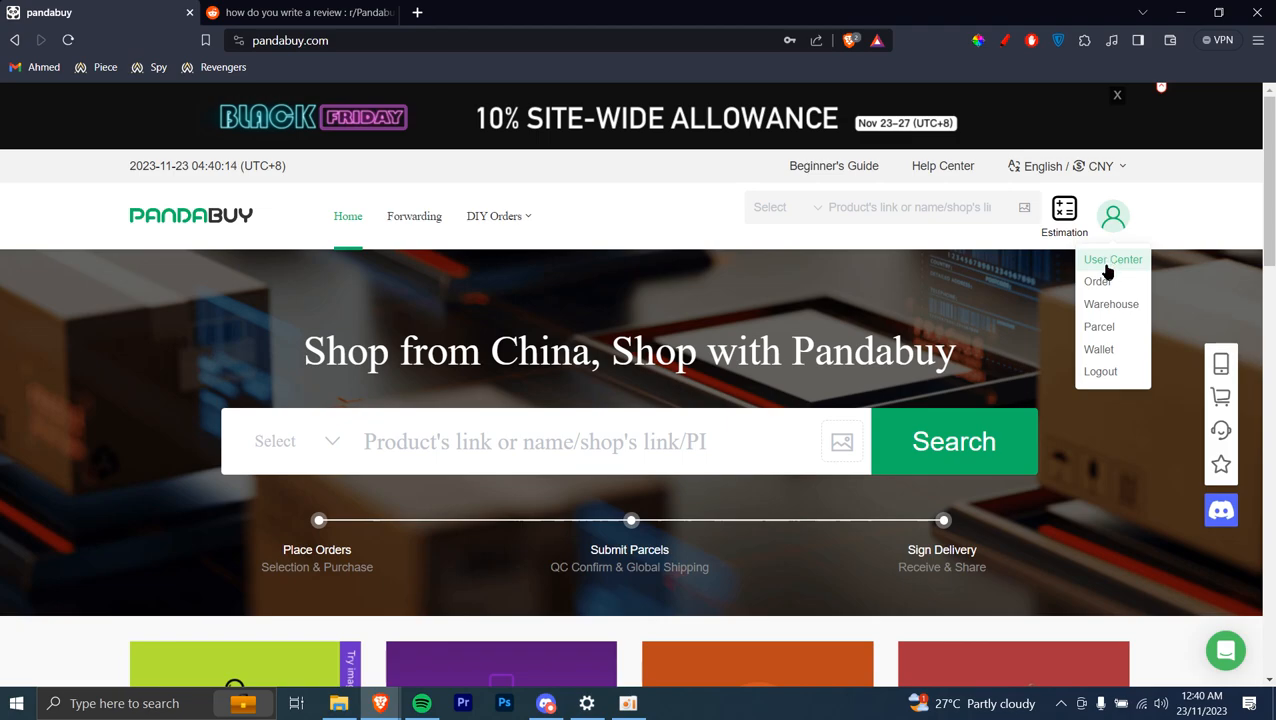
pyautogui.moveTo(1062, 306)
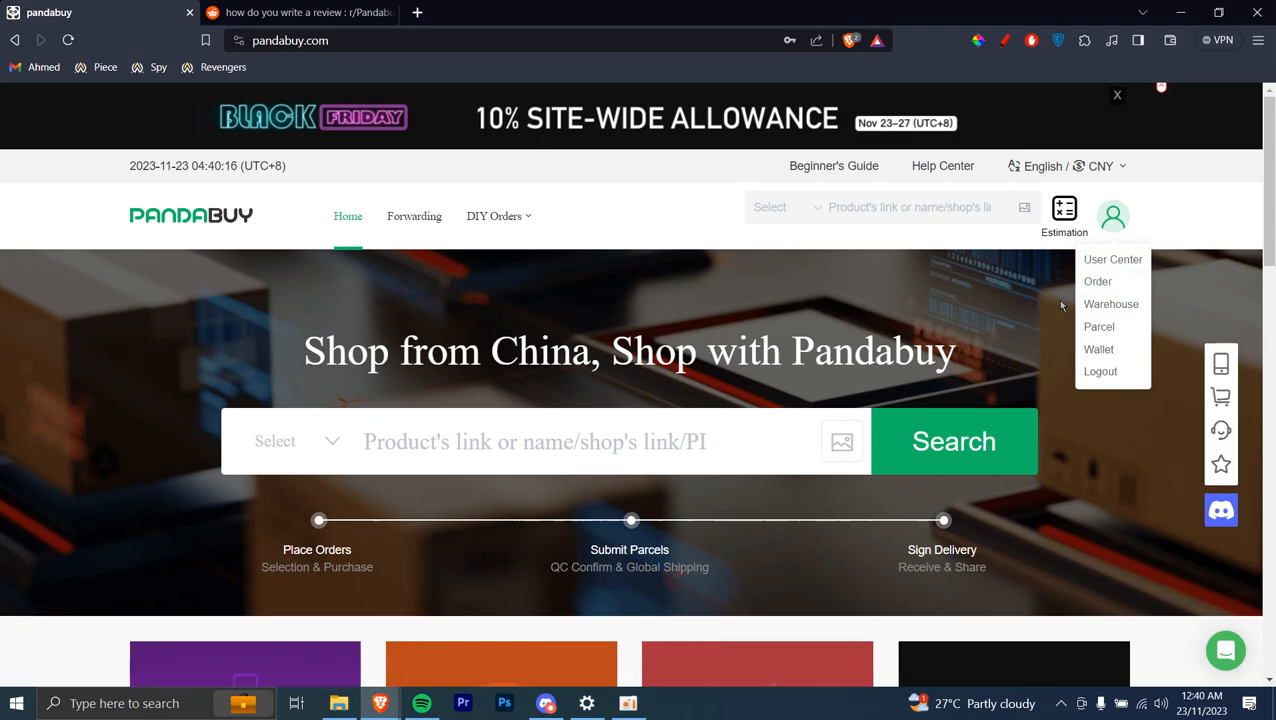
pyautogui.moveTo(1099, 349)
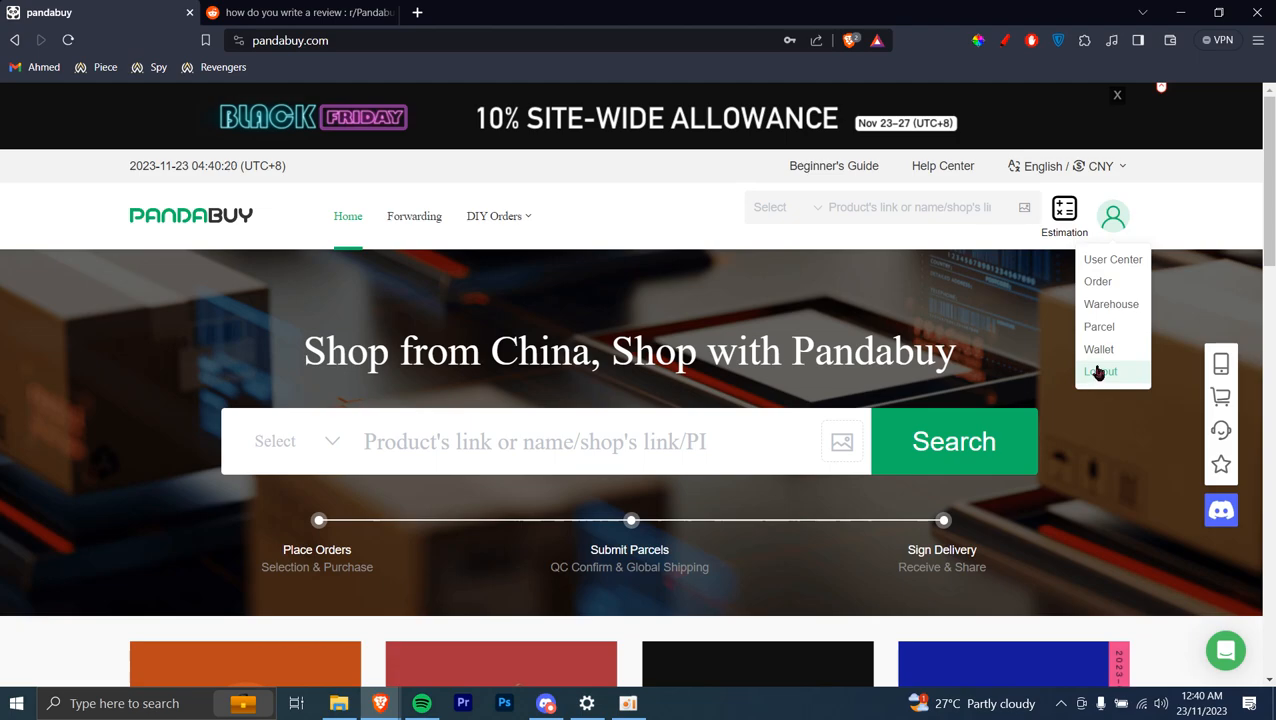
pyautogui.moveTo(1112, 259)
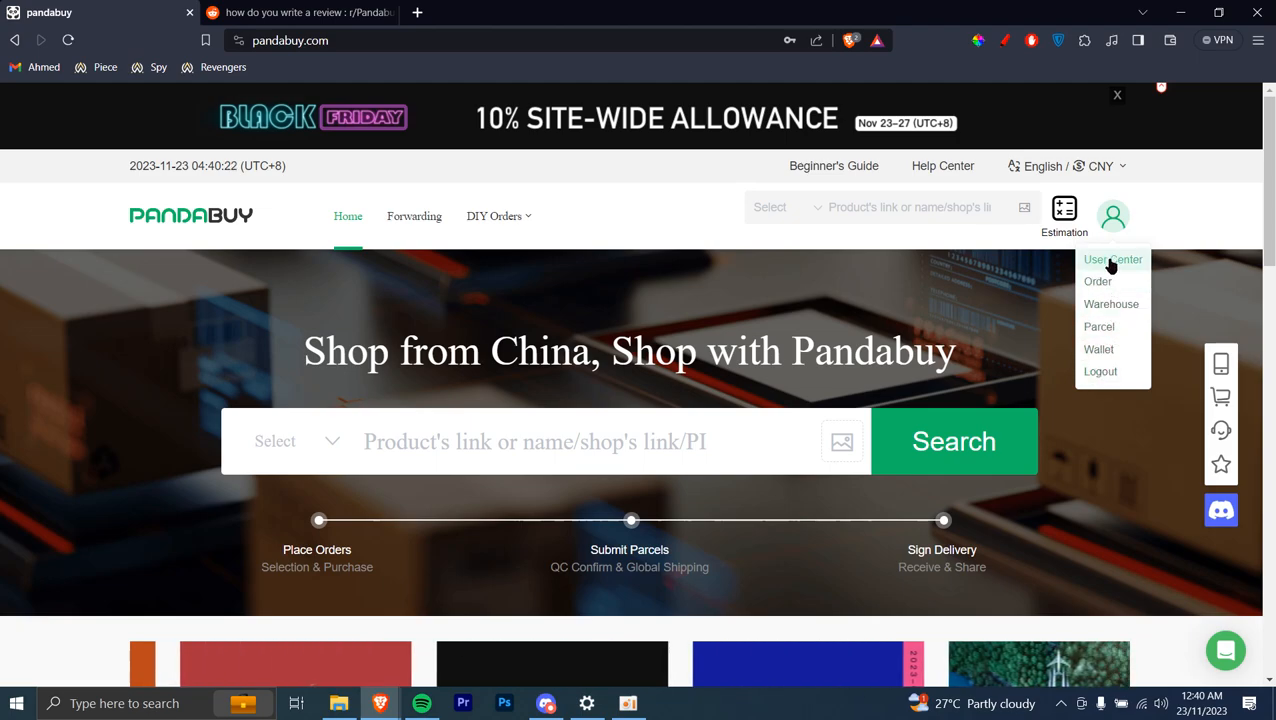
pyautogui.click(1111, 259)
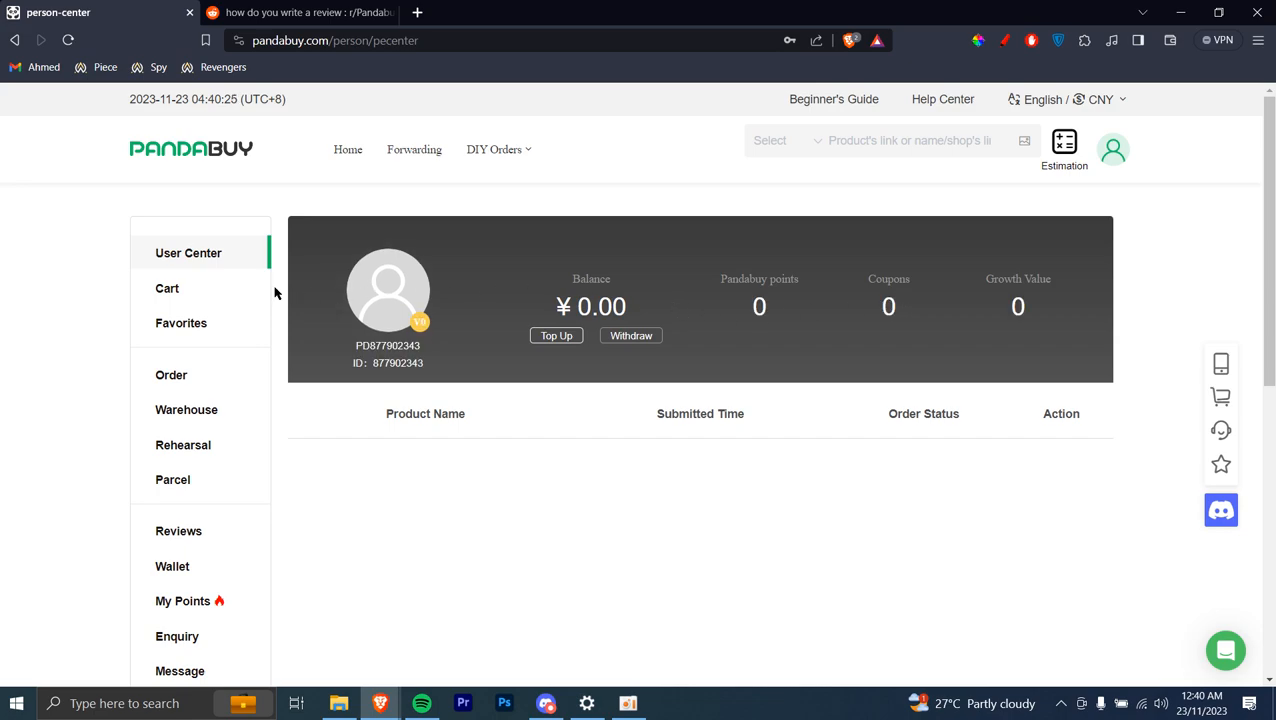
pyautogui.moveTo(234, 214)
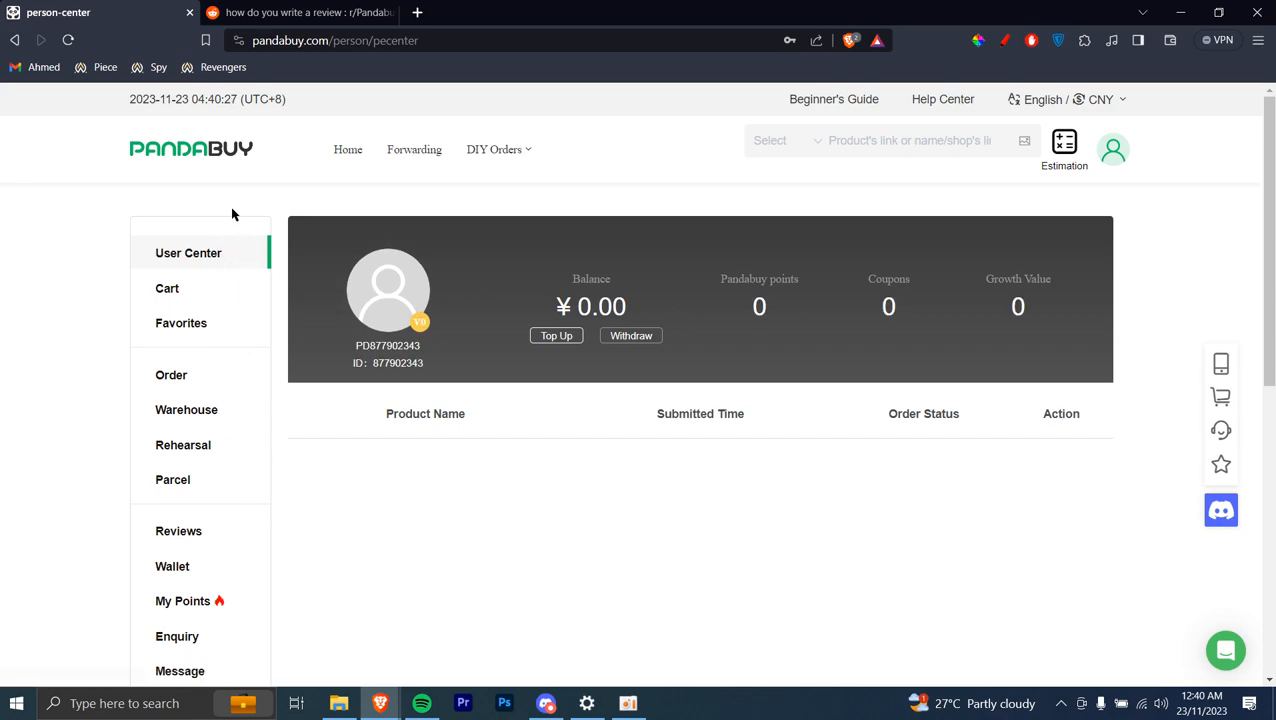
pyautogui.moveTo(252, 428)
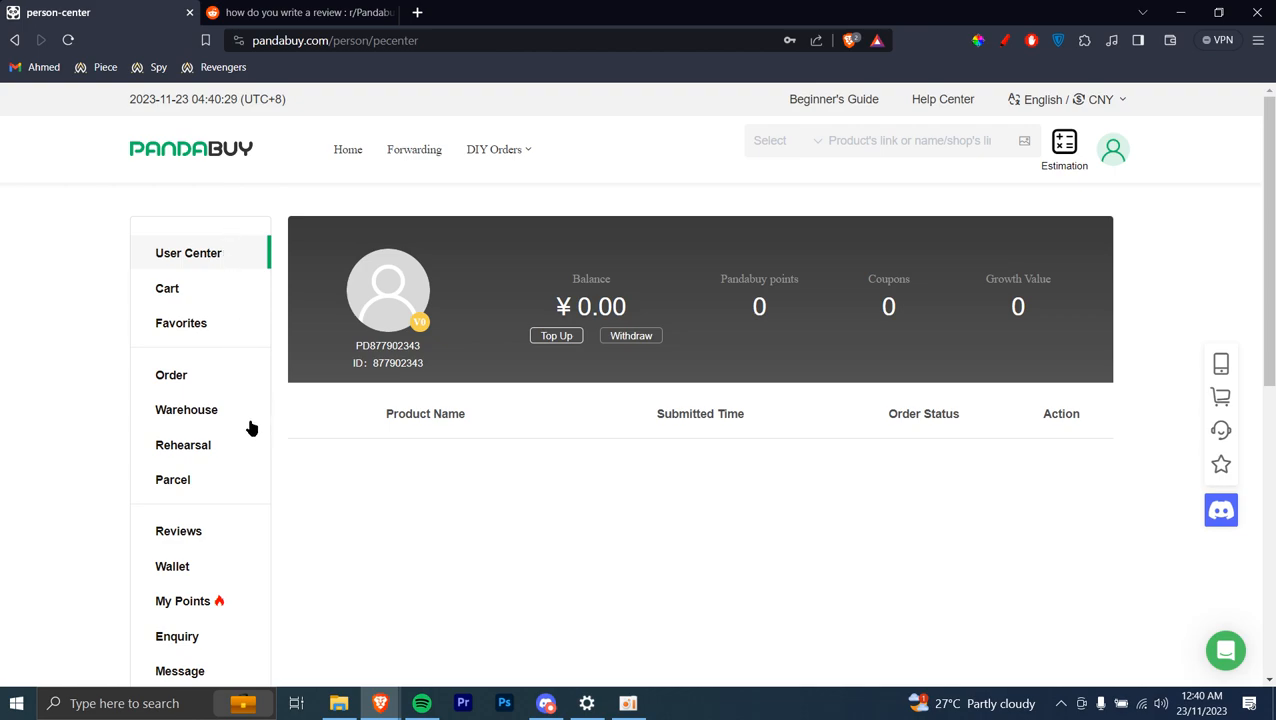
pyautogui.moveTo(190, 508)
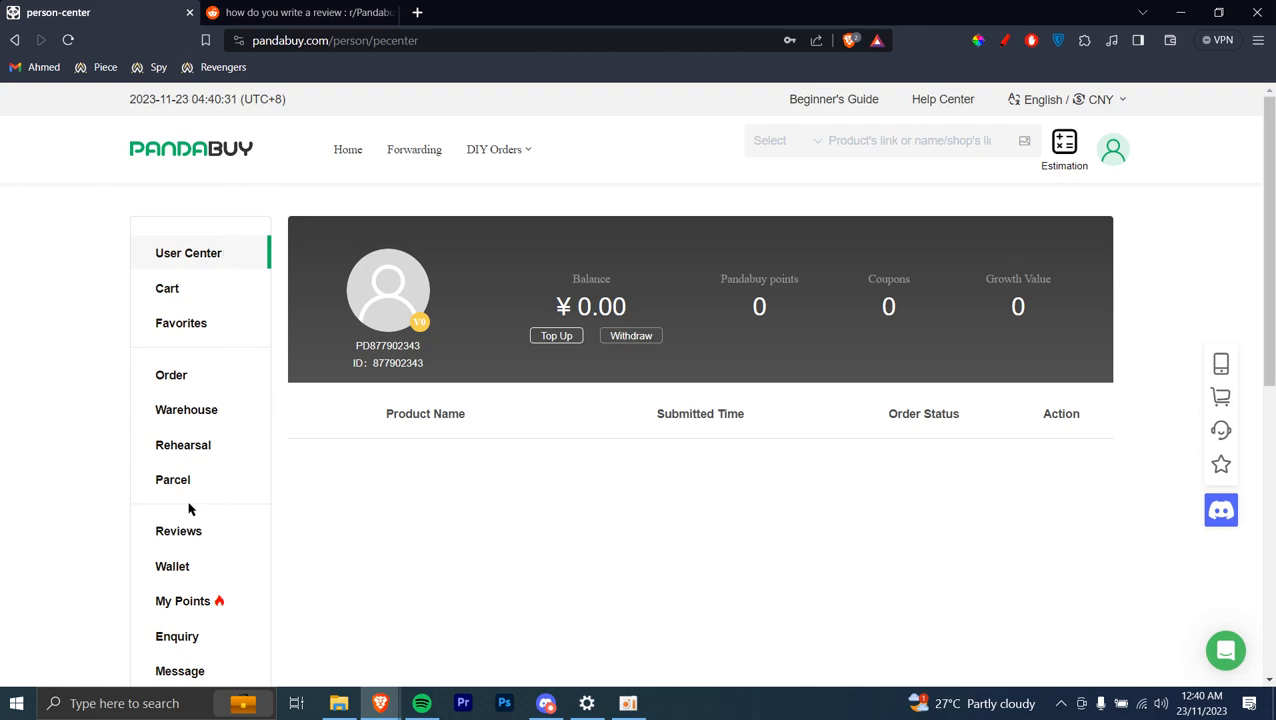
# - Open Reviews from the User Center sidebar, showing empty Reviewable Products
pyautogui.click(178, 531)
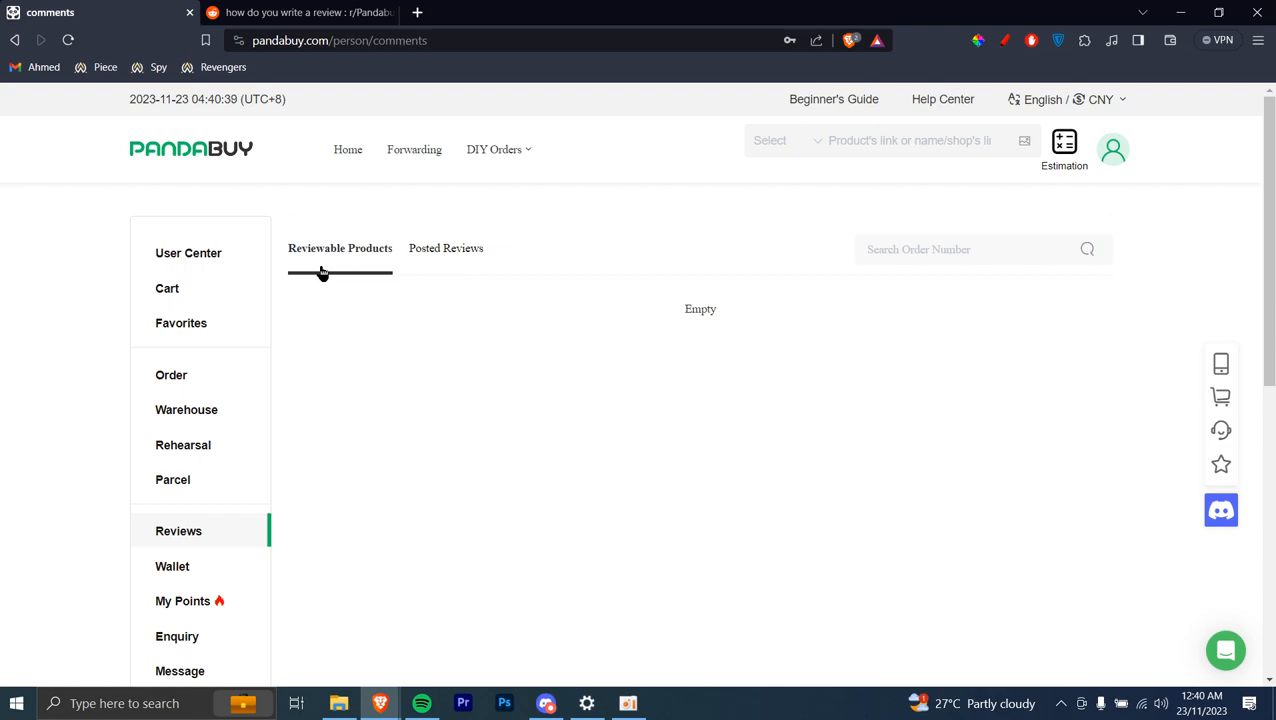
pyautogui.moveTo(651, 336)
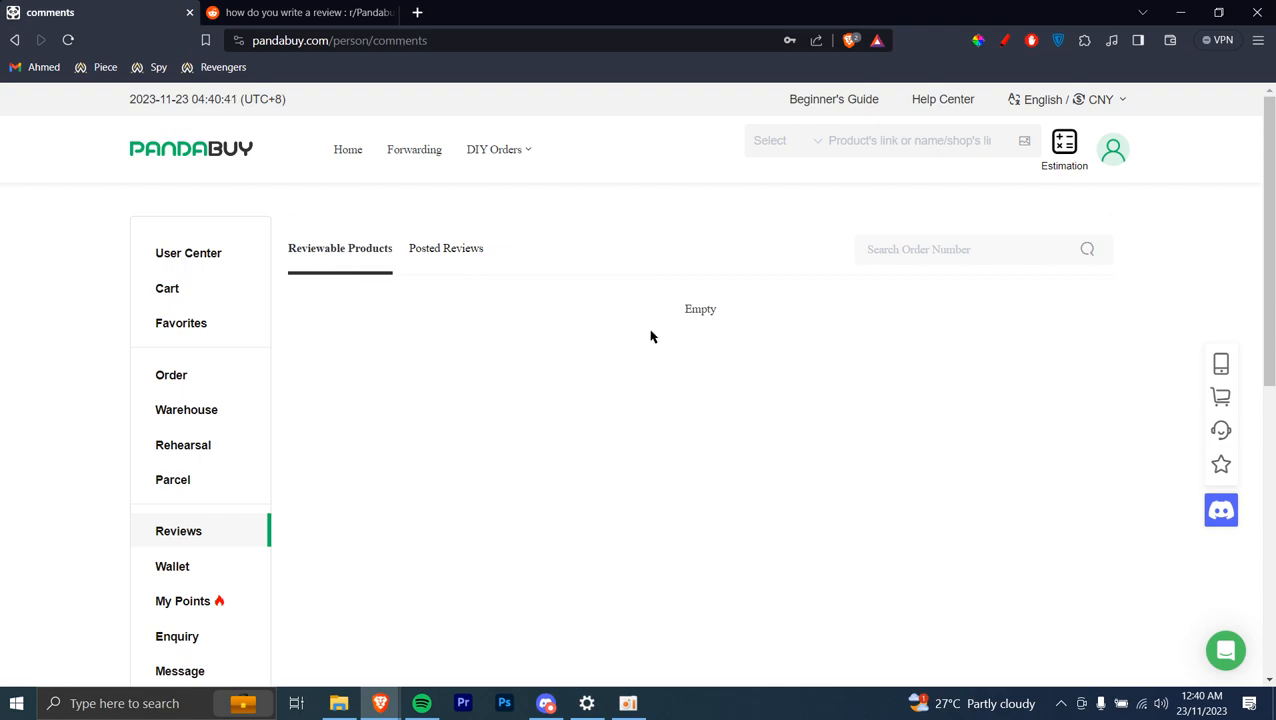
pyautogui.moveTo(449, 345)
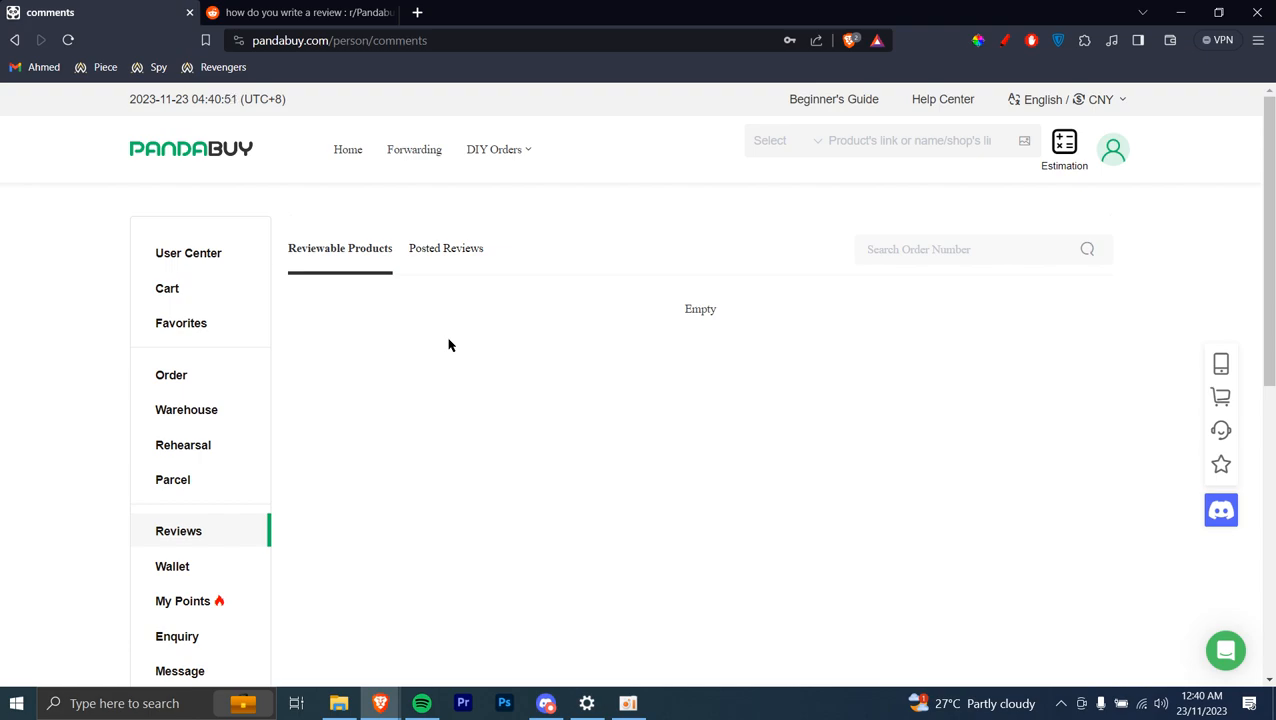
pyautogui.moveTo(441, 252)
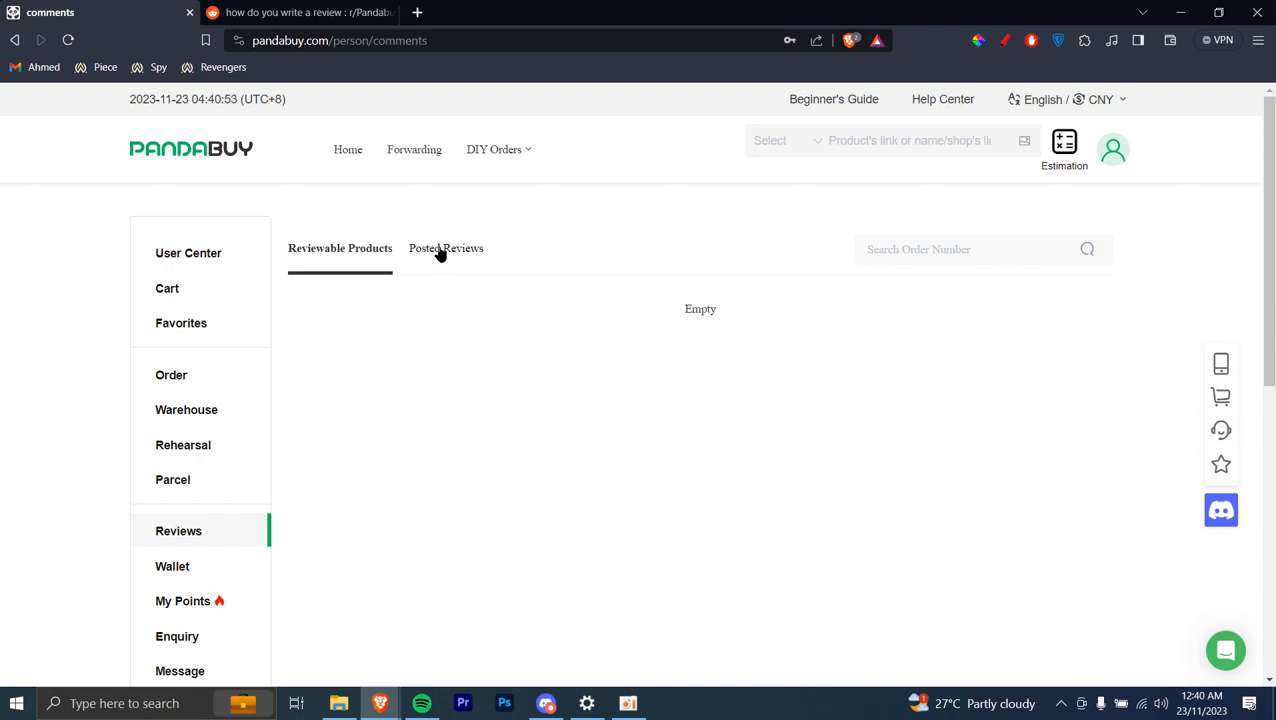
# - Switch to the Posted Reviews tab, which is also empty
pyautogui.click(445, 248)
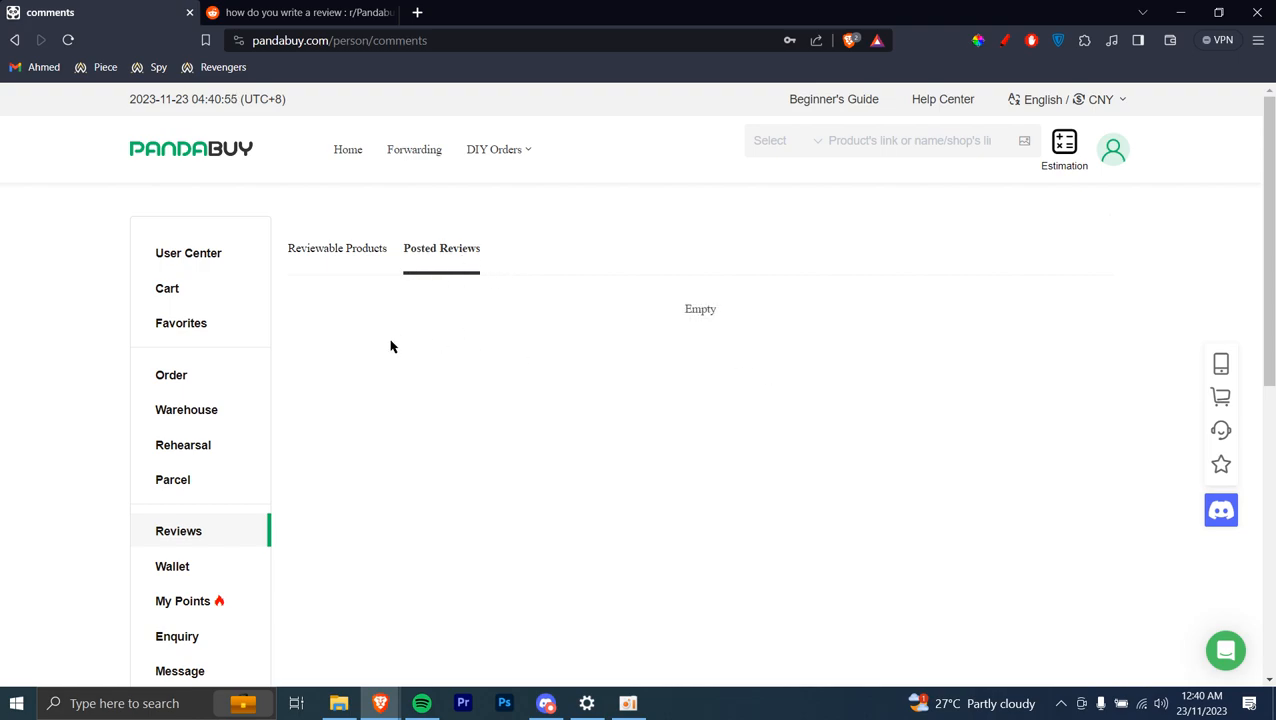
pyautogui.moveTo(370, 320)
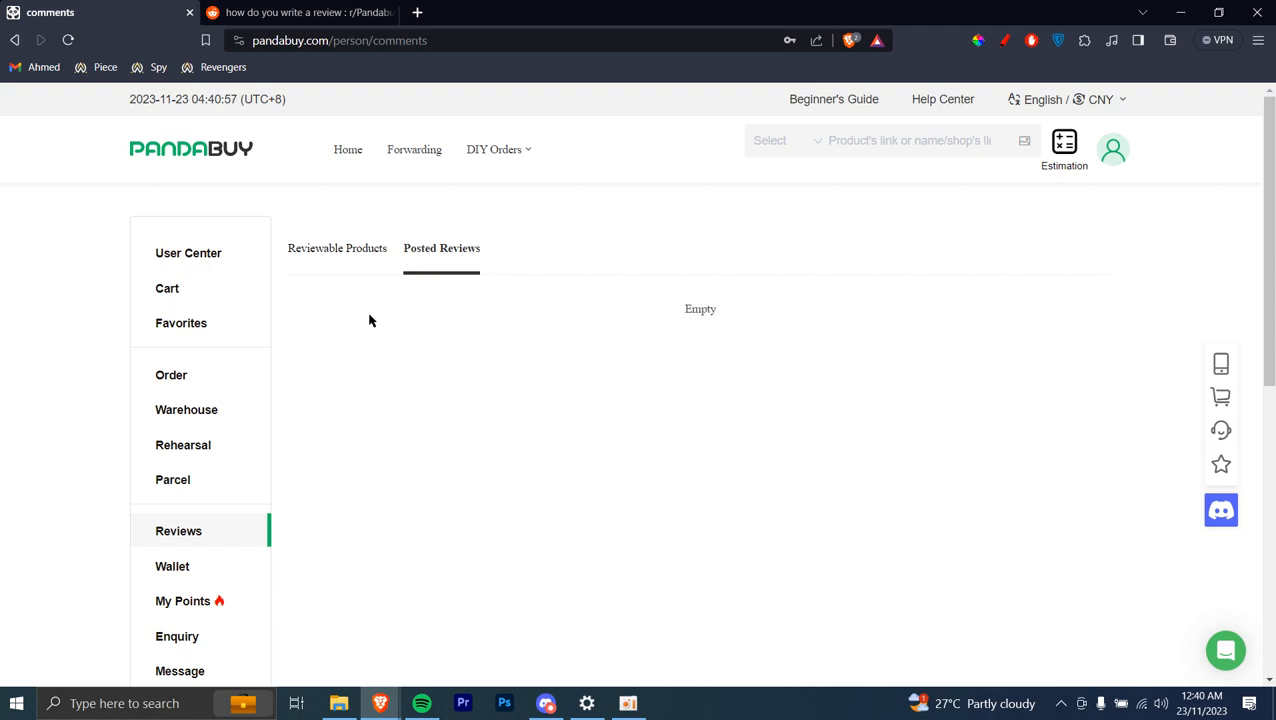
pyautogui.moveTo(410, 333)
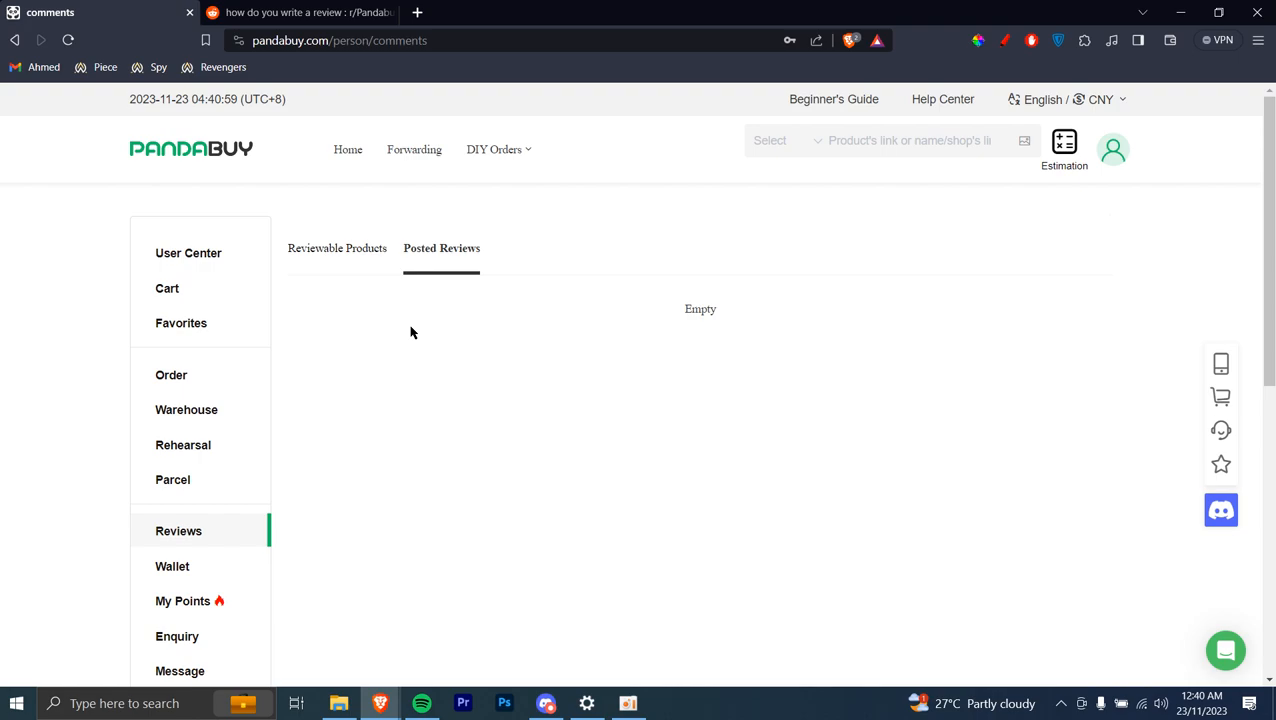
pyautogui.moveTo(603, 356)
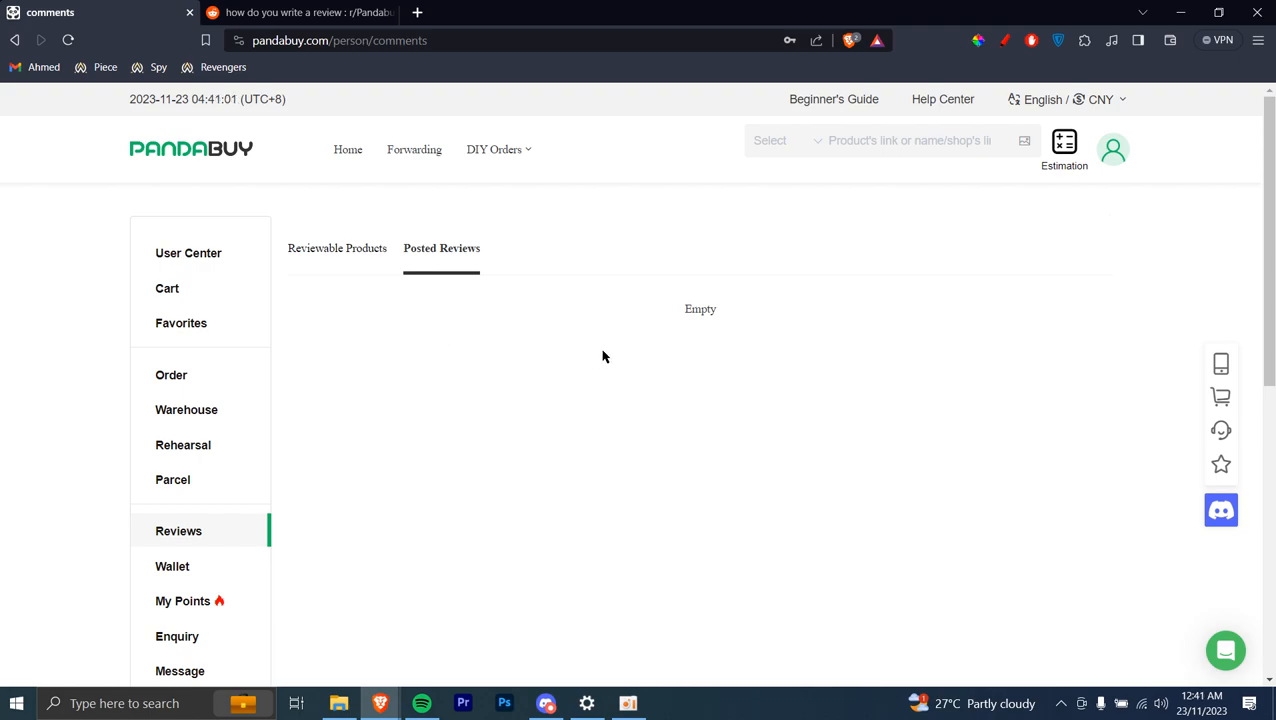